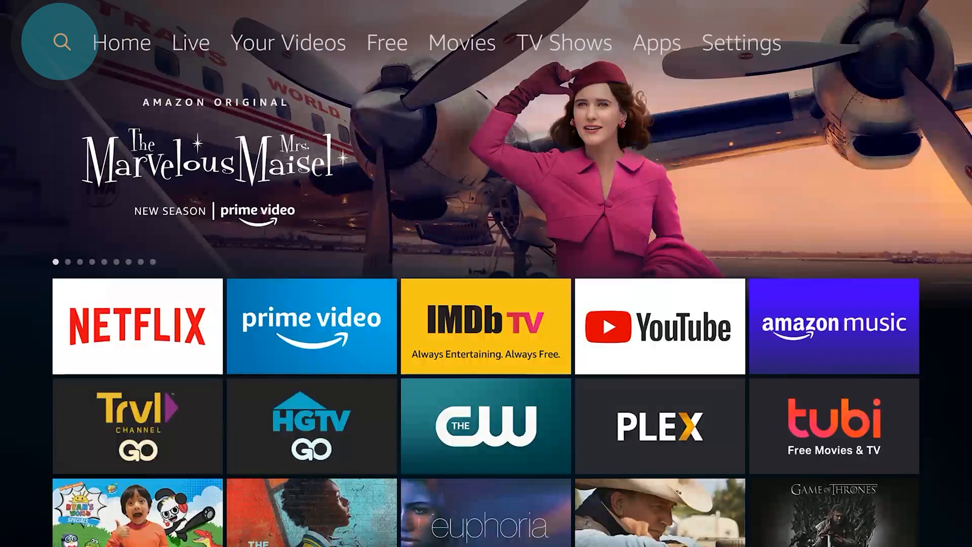
Search for Surfshark, select the Surfshark VPN for Fire TV result and download it
{"action": "left_click", "coordinate": [60, 42]}
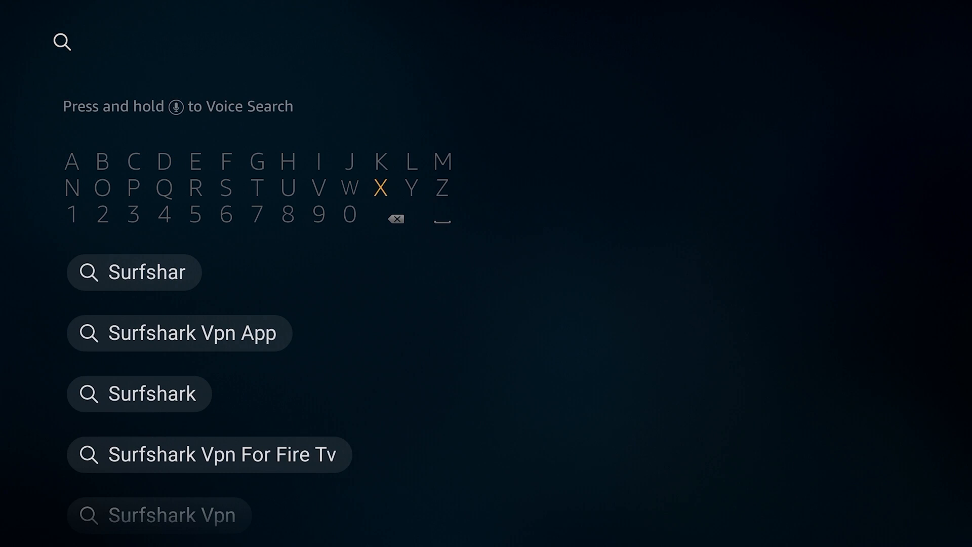
{"action": "left_click", "coordinate": [139, 394]}
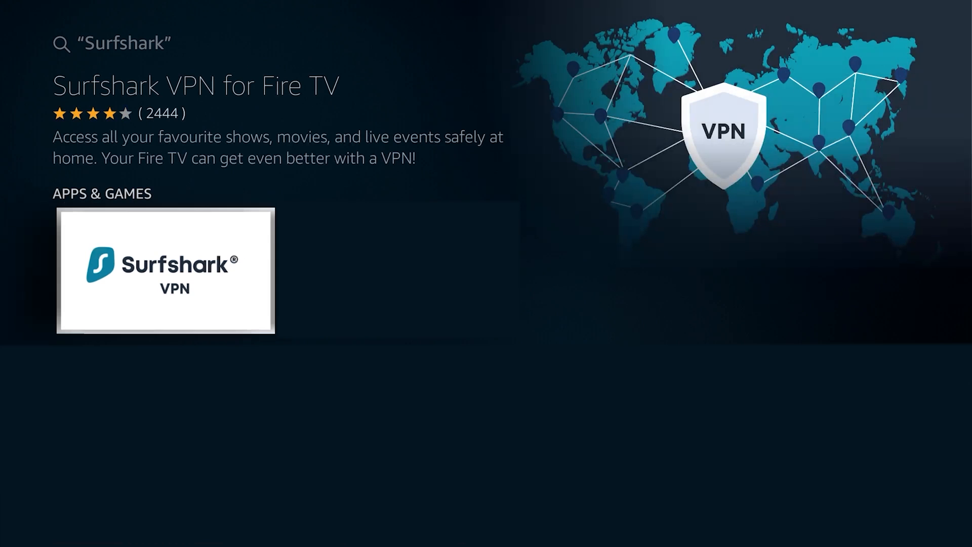
{"action": "left_click", "coordinate": [164, 269]}
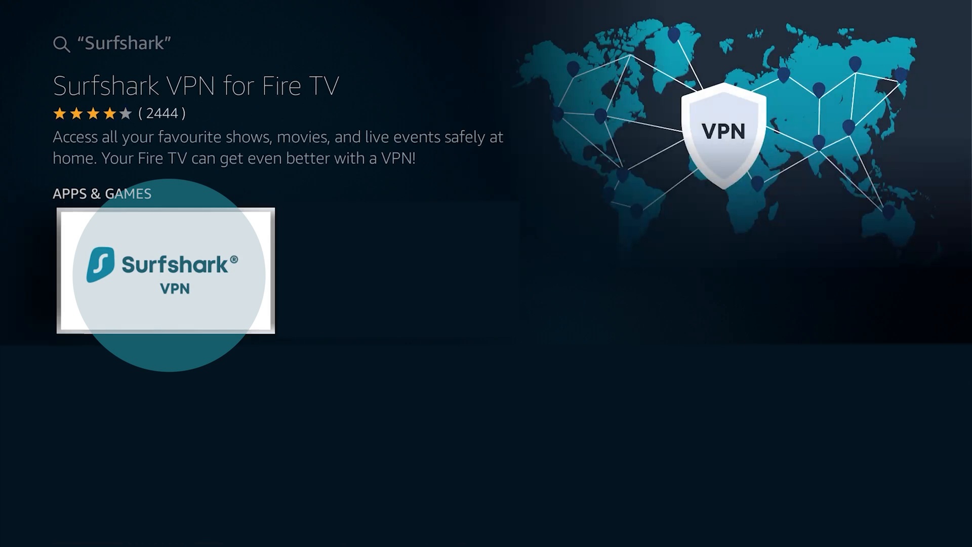
{"action": "left_click", "coordinate": [164, 271]}
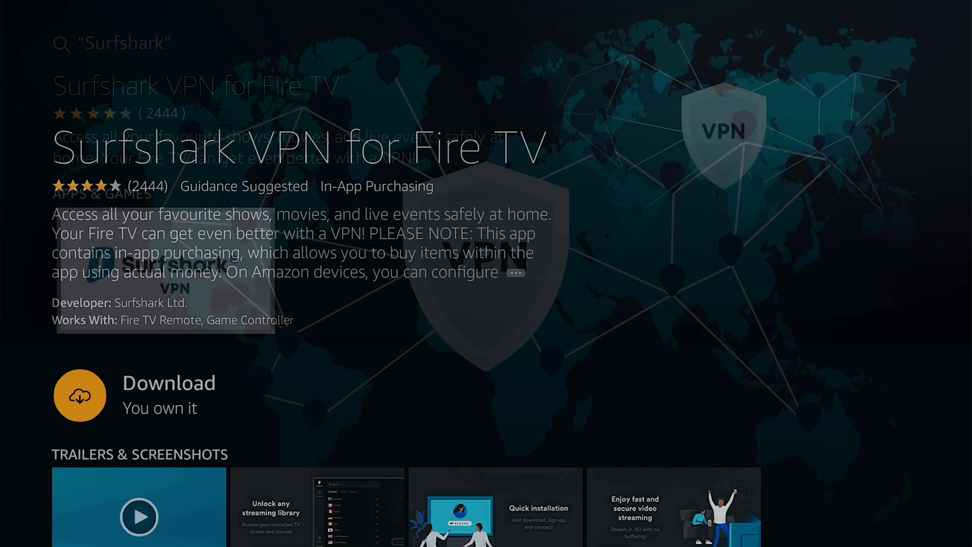
{"action": "left_click", "coordinate": [79, 395]}
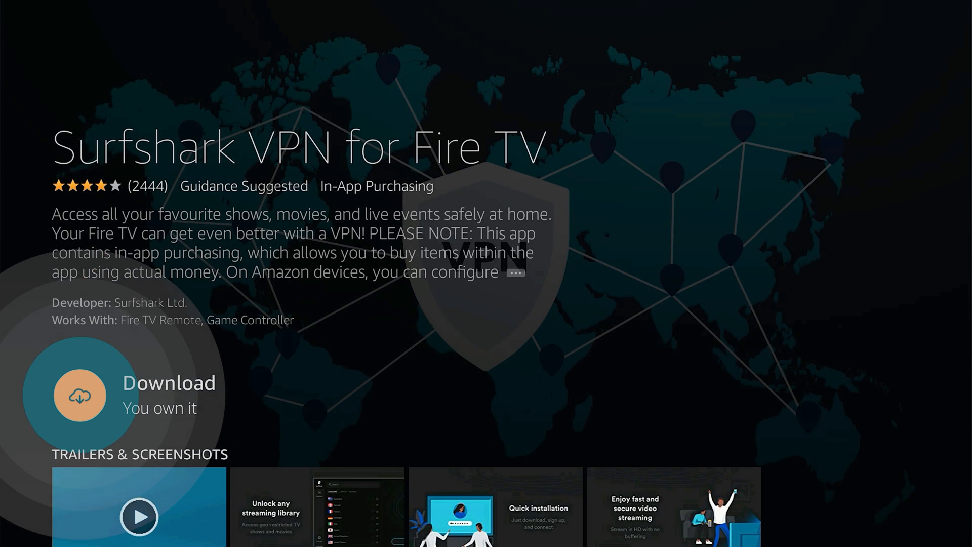
{"action": "left_click", "coordinate": [79, 396]}
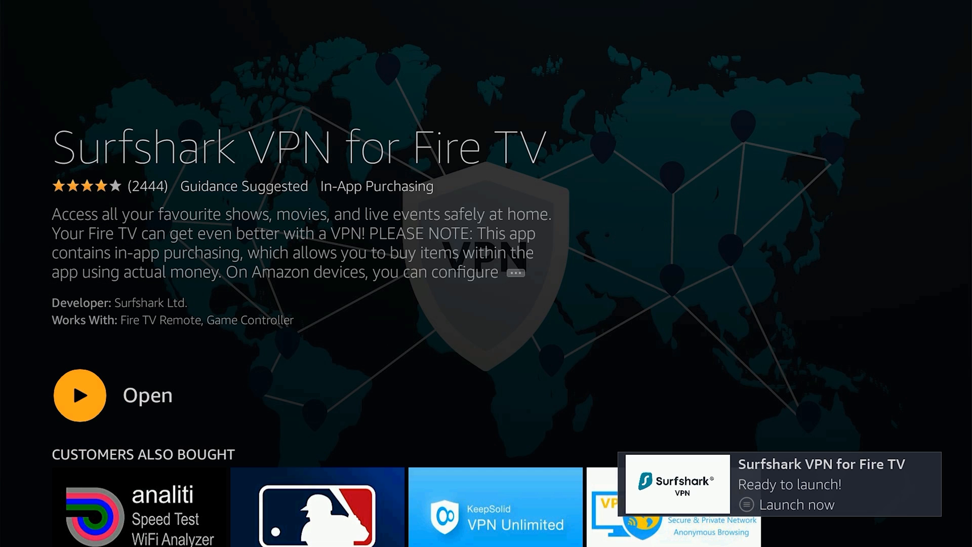
Launch Surfshark, choose Log in and submit the TV code TP2UH from the phone app
{"action": "left_click", "coordinate": [79, 396]}
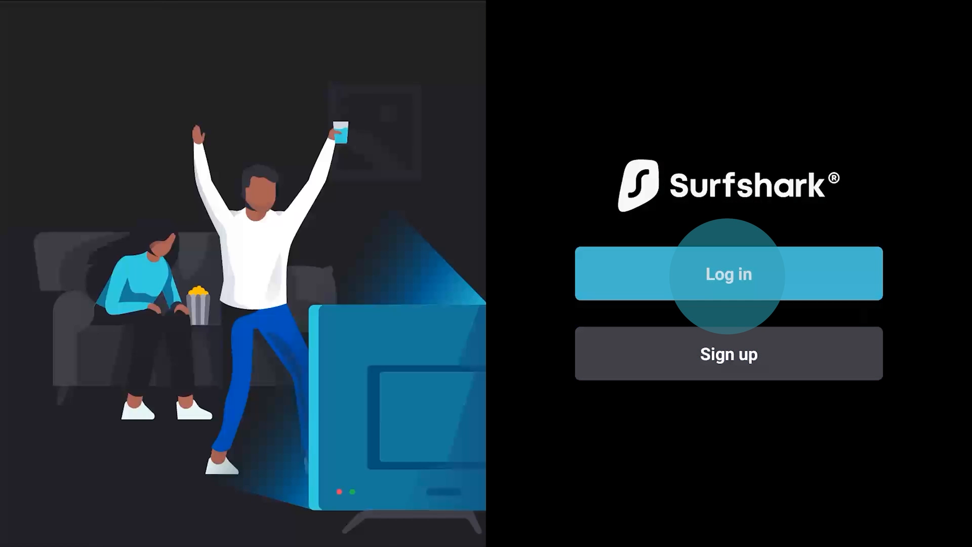
{"action": "left_click", "coordinate": [728, 275]}
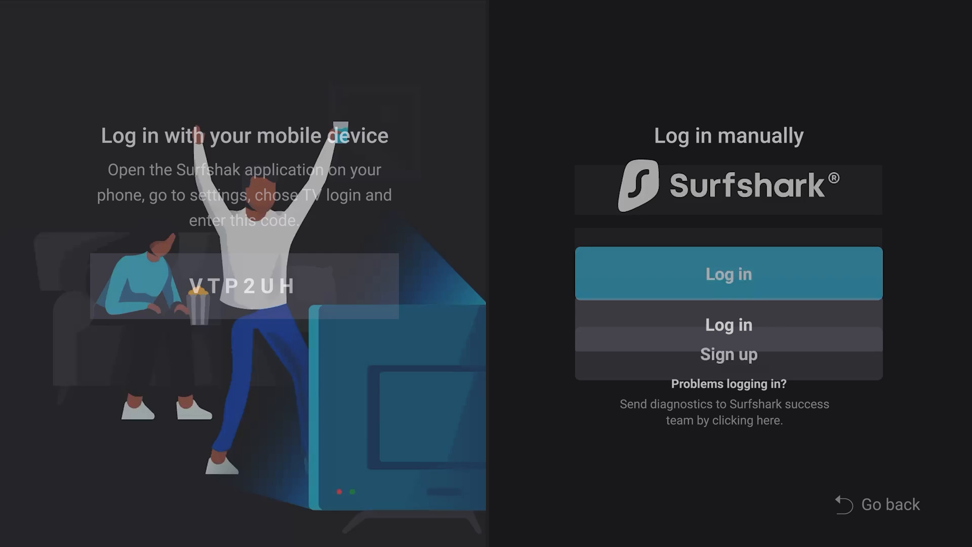
{"action": "left_click", "coordinate": [728, 273]}
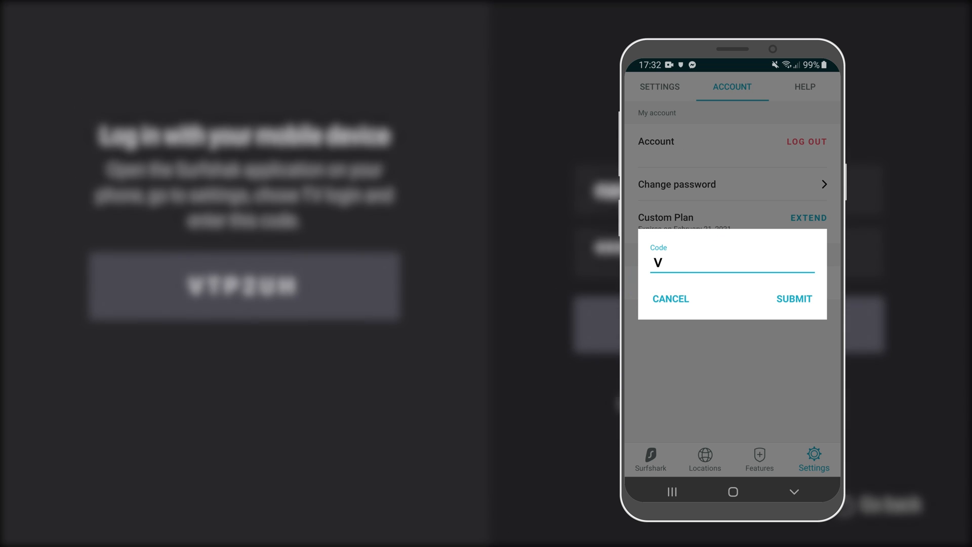
{"action": "type", "text": "TP2UH"}
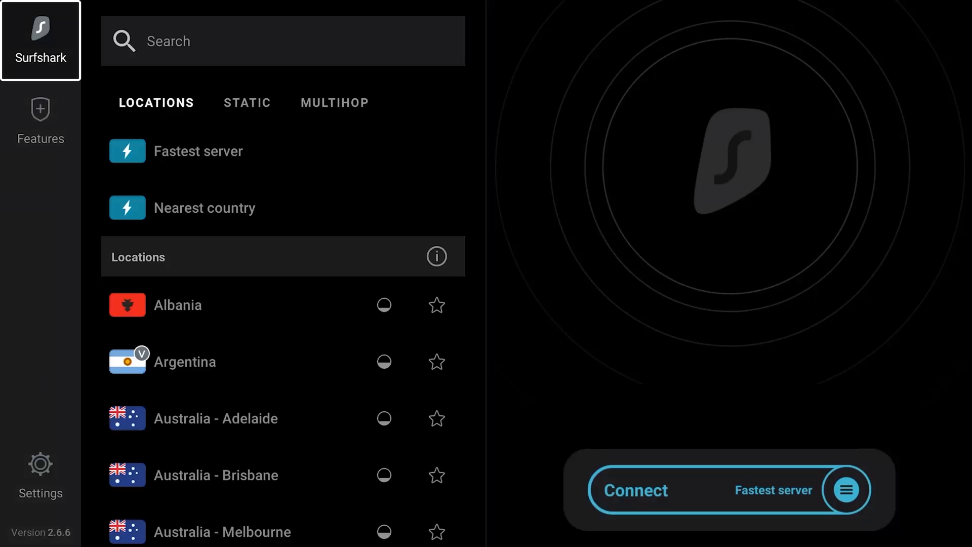
{"action": "left_click", "coordinate": [632, 490]}
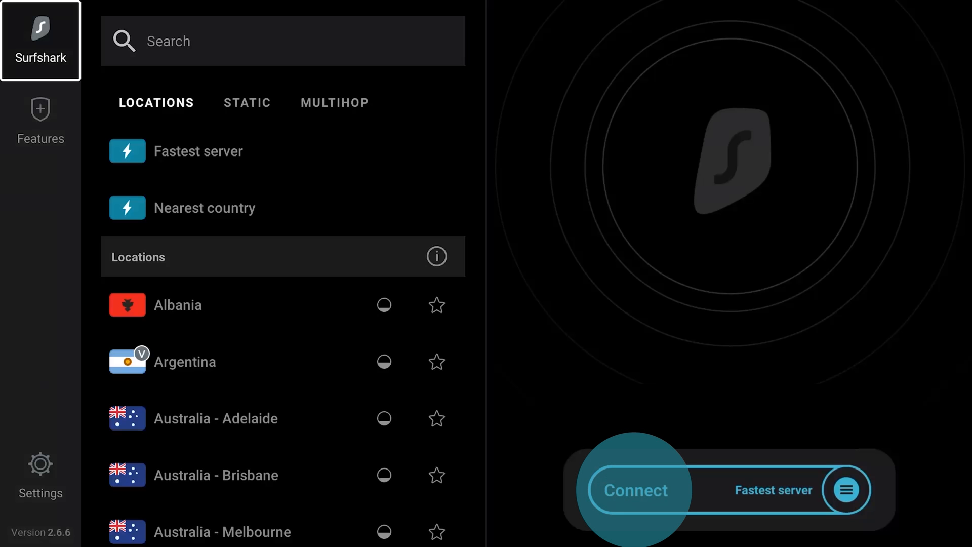
{"action": "left_click", "coordinate": [636, 491]}
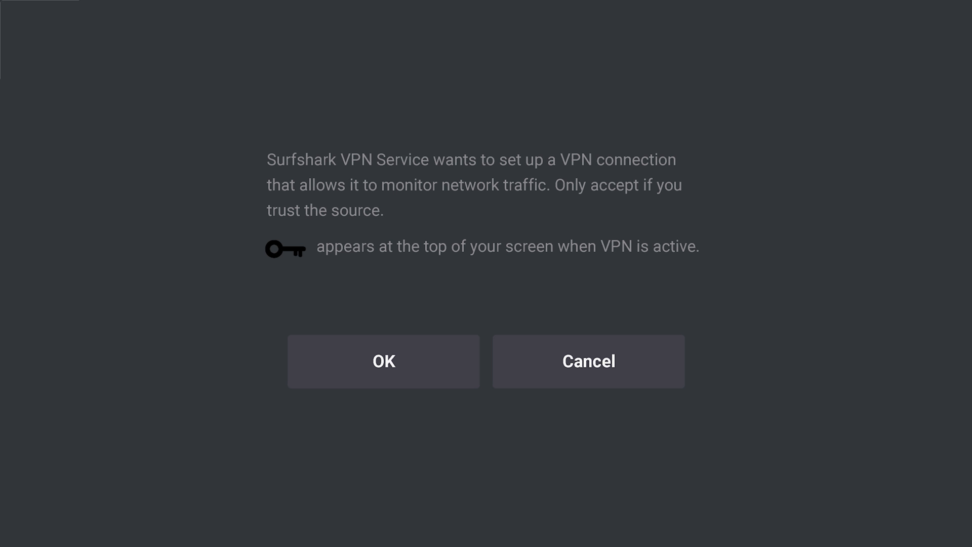
{"action": "left_click", "coordinate": [383, 361]}
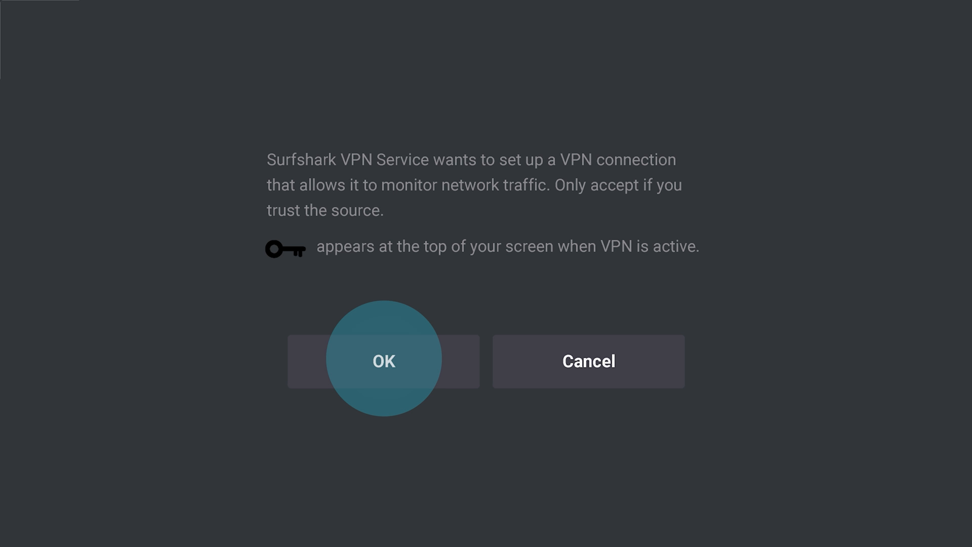
{"action": "left_click", "coordinate": [383, 361]}
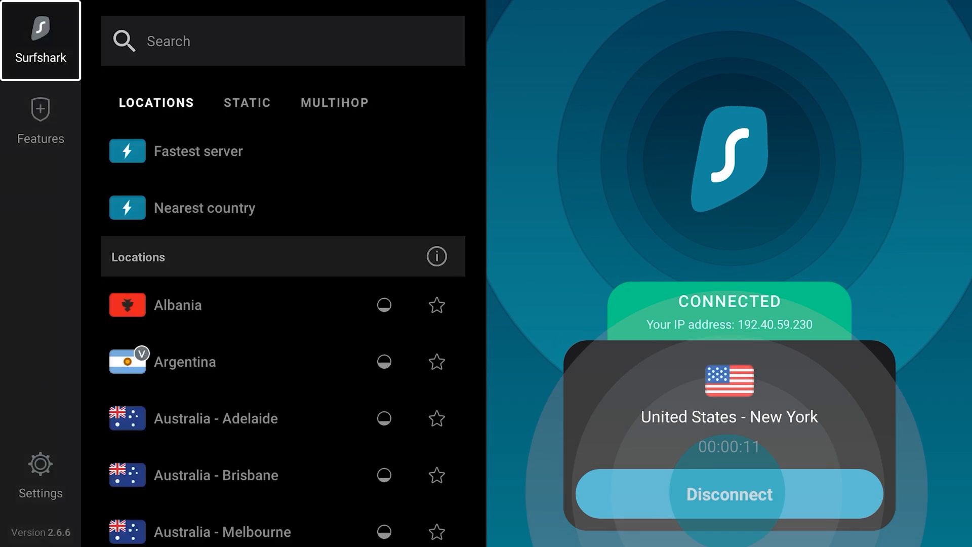
{"action": "left_click", "coordinate": [729, 494]}
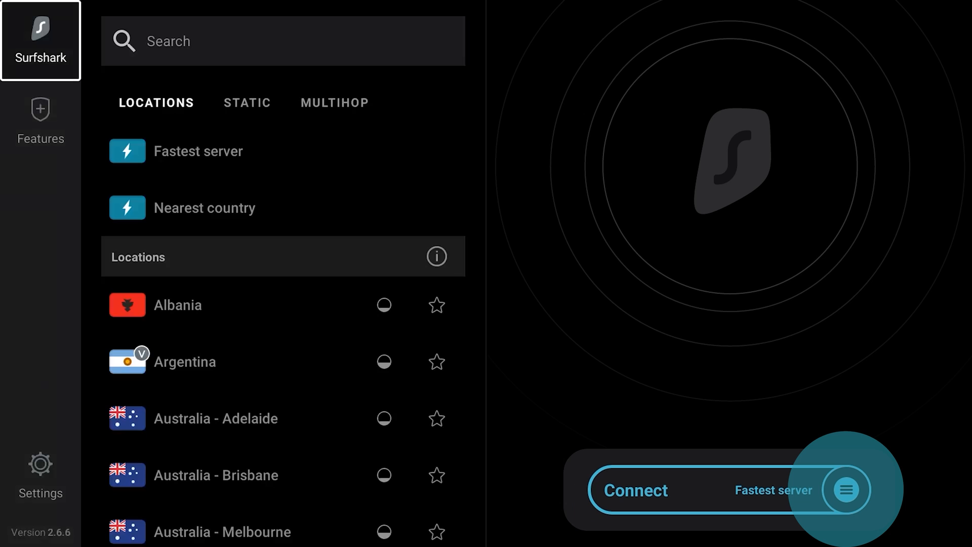
Keep Fastest server as the quick-connect target and return to the locations list
{"action": "left_click", "coordinate": [845, 491]}
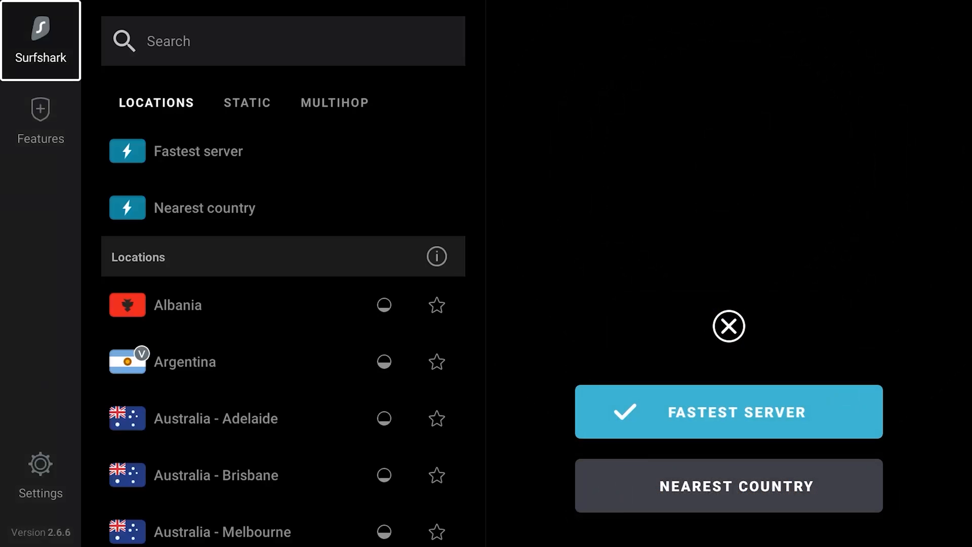
{"action": "left_click", "coordinate": [729, 485]}
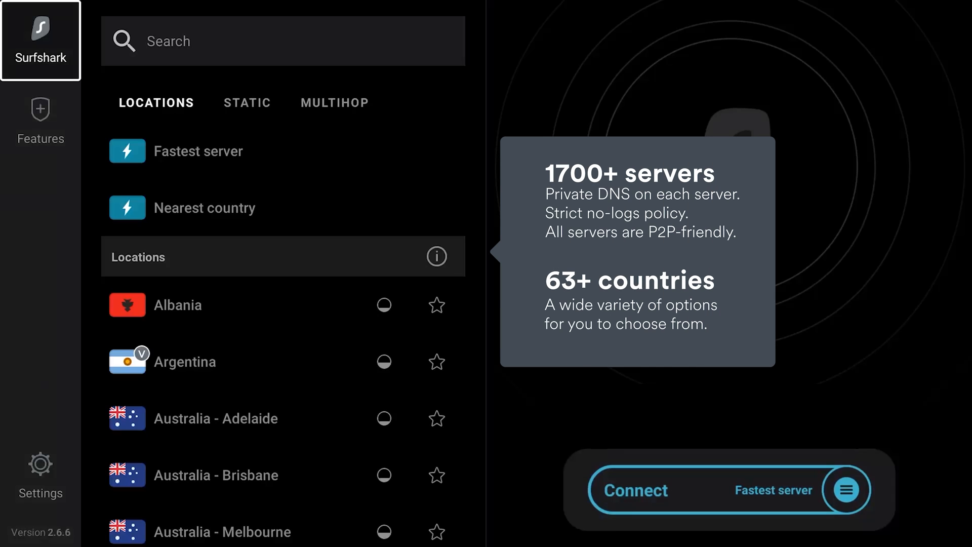
{"action": "left_click", "coordinate": [161, 41]}
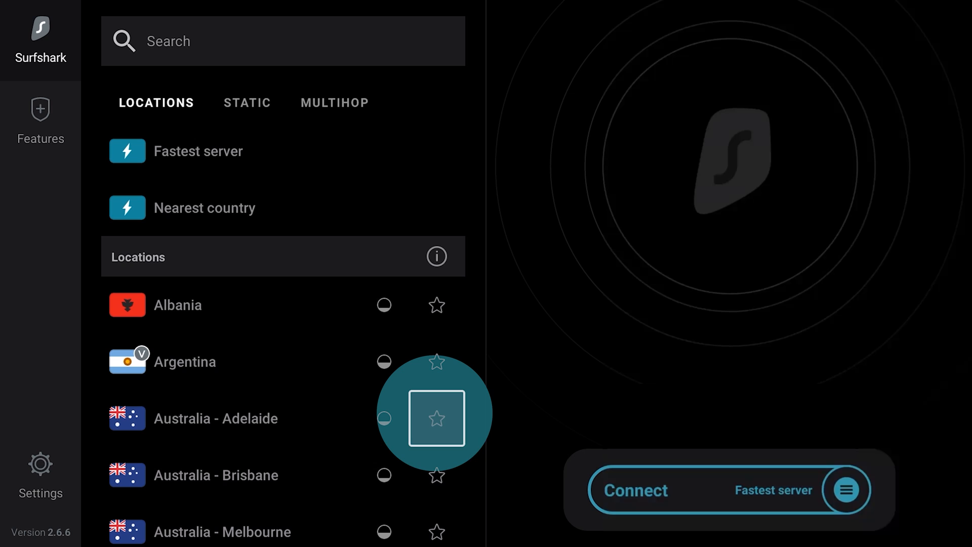
Favourite Australia - Adelaide and switch to the Static server tab
{"action": "left_click", "coordinate": [436, 419]}
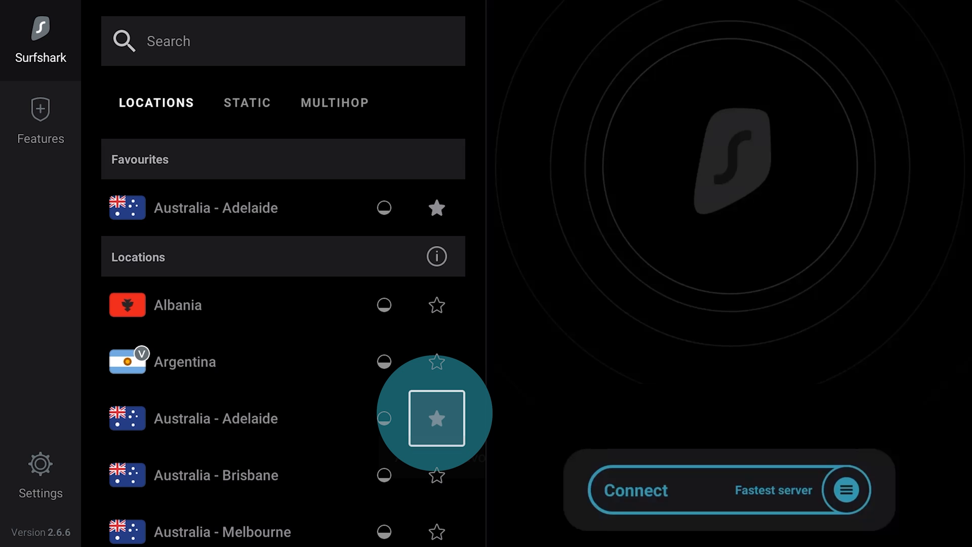
{"action": "left_click", "coordinate": [436, 419]}
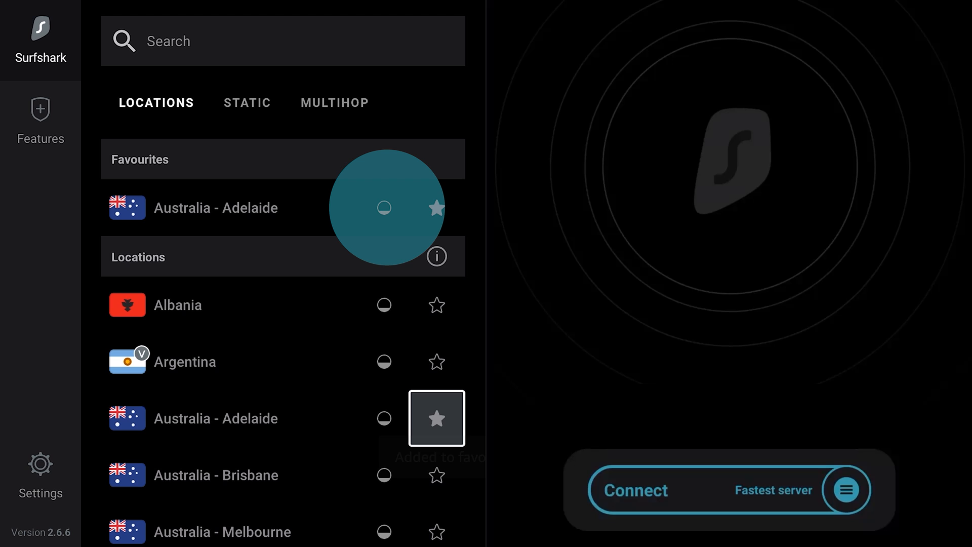
{"action": "left_click", "coordinate": [247, 102]}
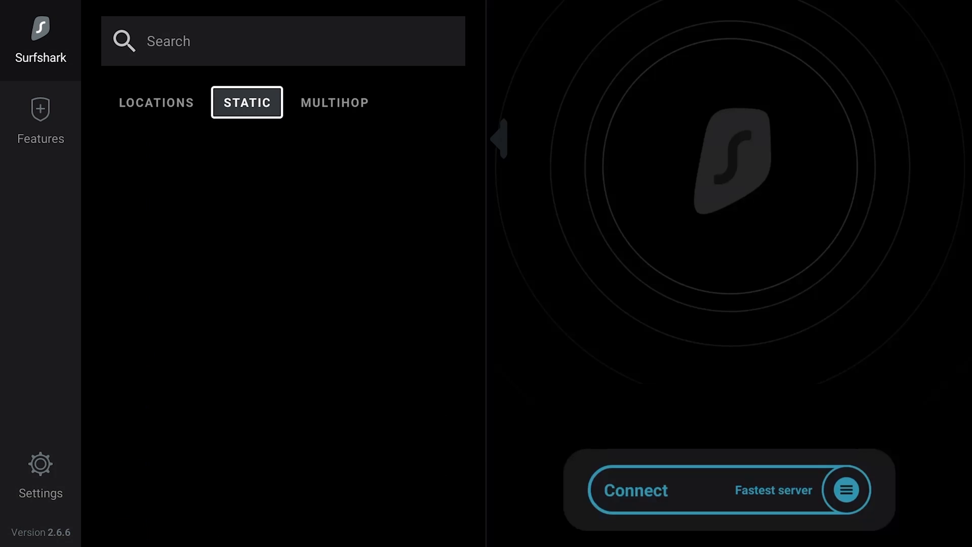
View the static-IP servers, then show the Multihop double-country server pairs
{"action": "left_click", "coordinate": [246, 102]}
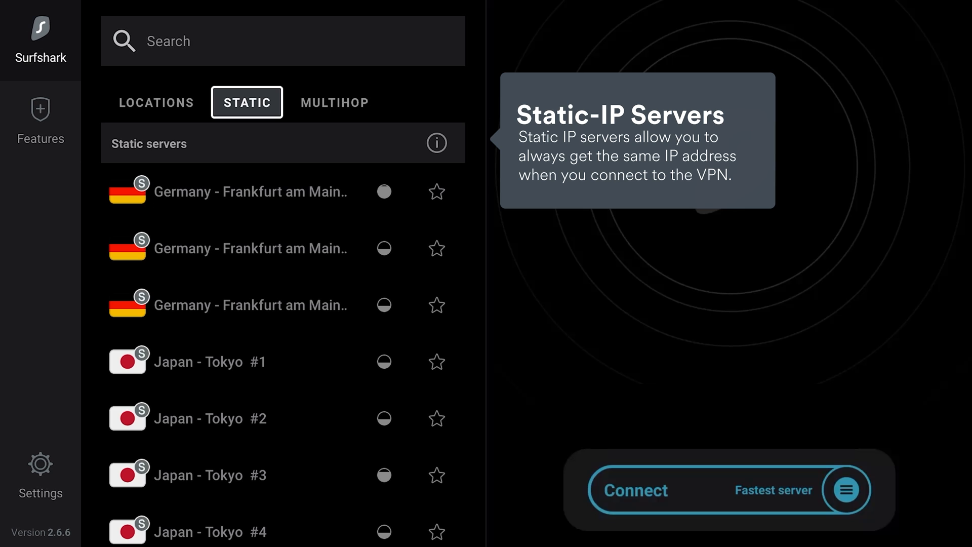
{"action": "left_click", "coordinate": [333, 101]}
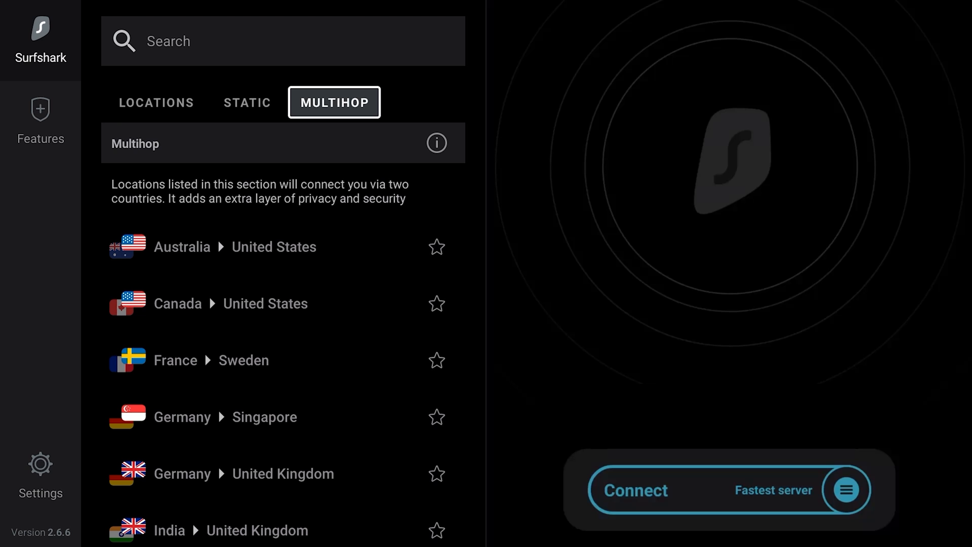
{"action": "left_click", "coordinate": [40, 118]}
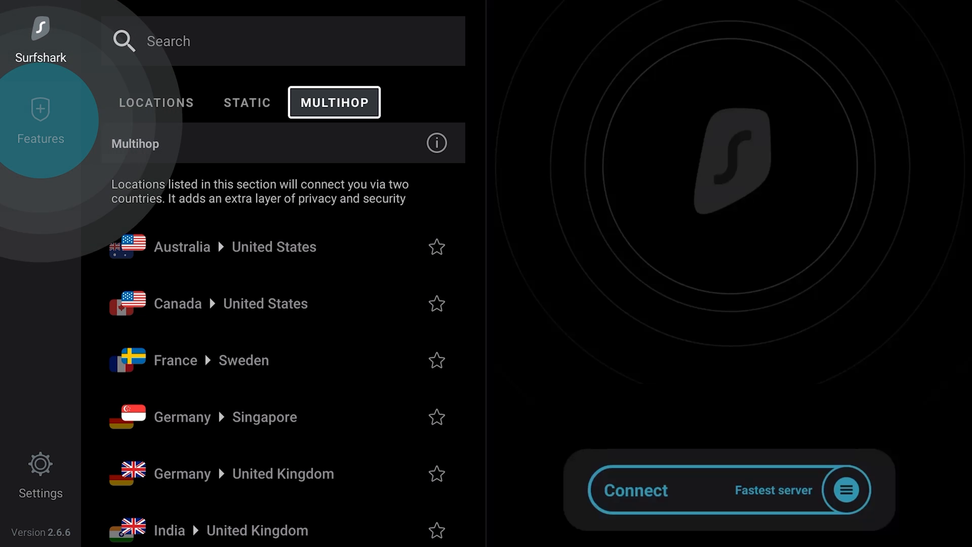
In Features, switch on CleanWeb ad, tracker and malware blocking
{"action": "left_click", "coordinate": [39, 123]}
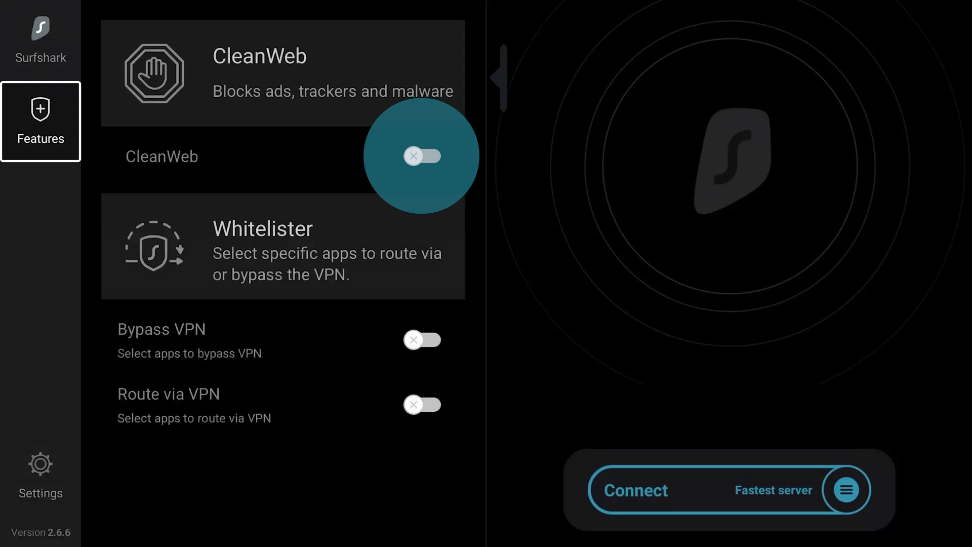
{"action": "left_click", "coordinate": [421, 156]}
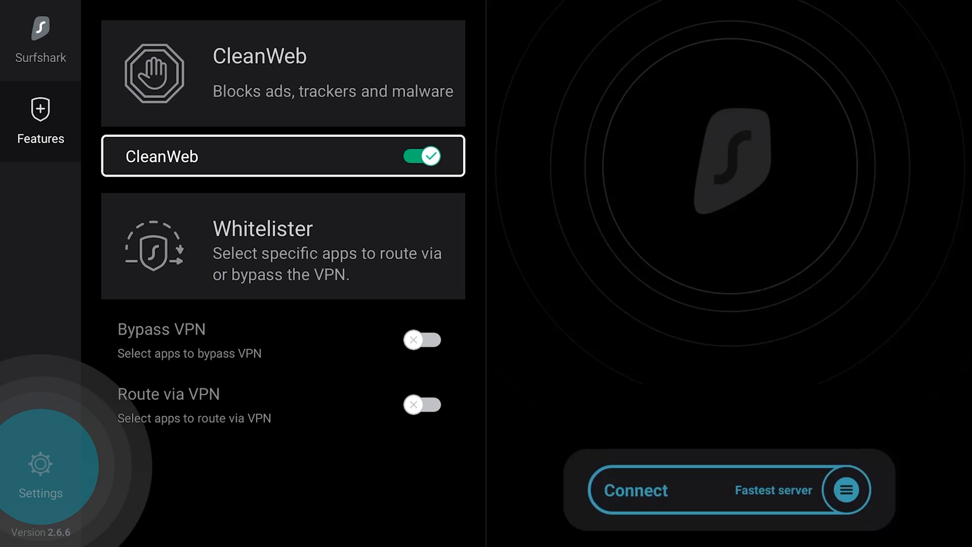
In Settings, switch on Auto-connect and the VPN Kill Switch
{"action": "left_click", "coordinate": [41, 476]}
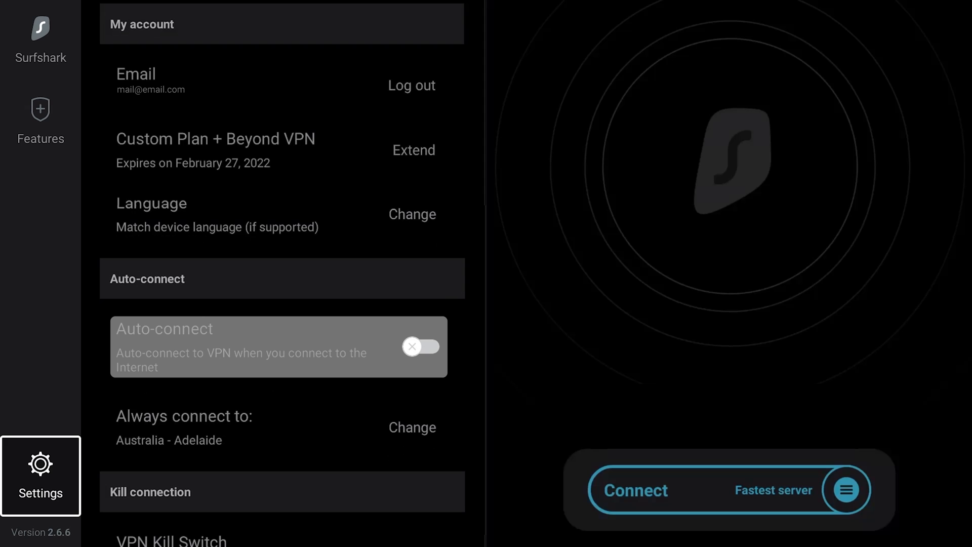
{"action": "left_click", "coordinate": [421, 347]}
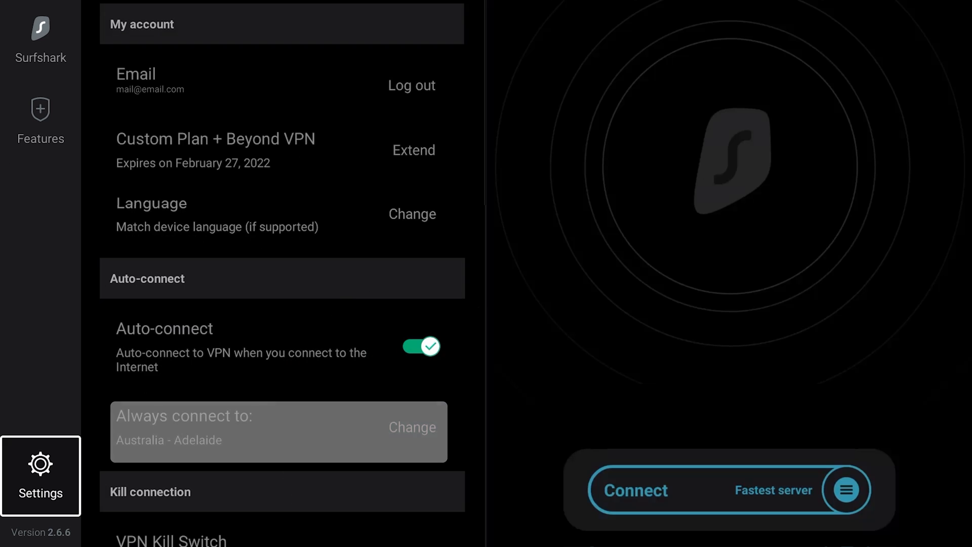
{"action": "scroll", "scroll_direction": "down", "scroll_amount": 3}
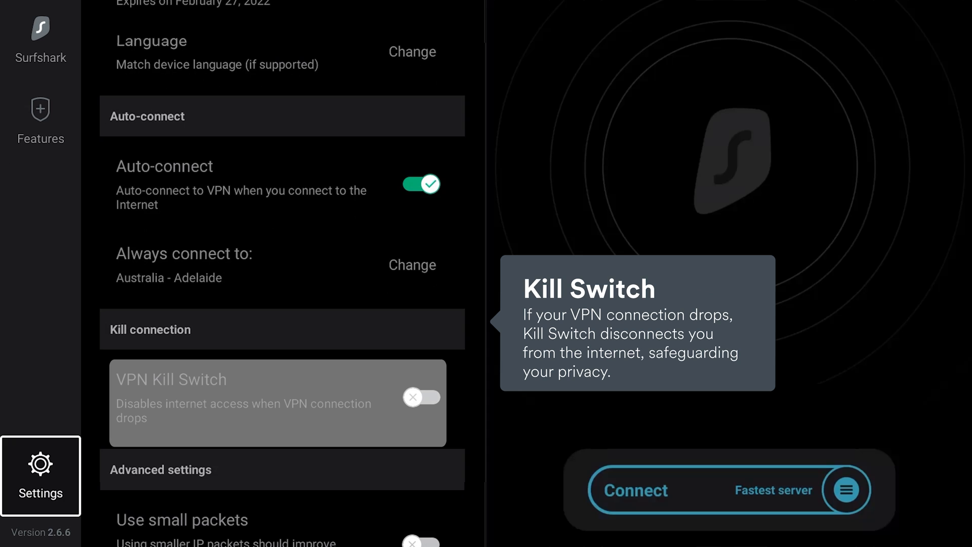
{"action": "left_click", "coordinate": [422, 397]}
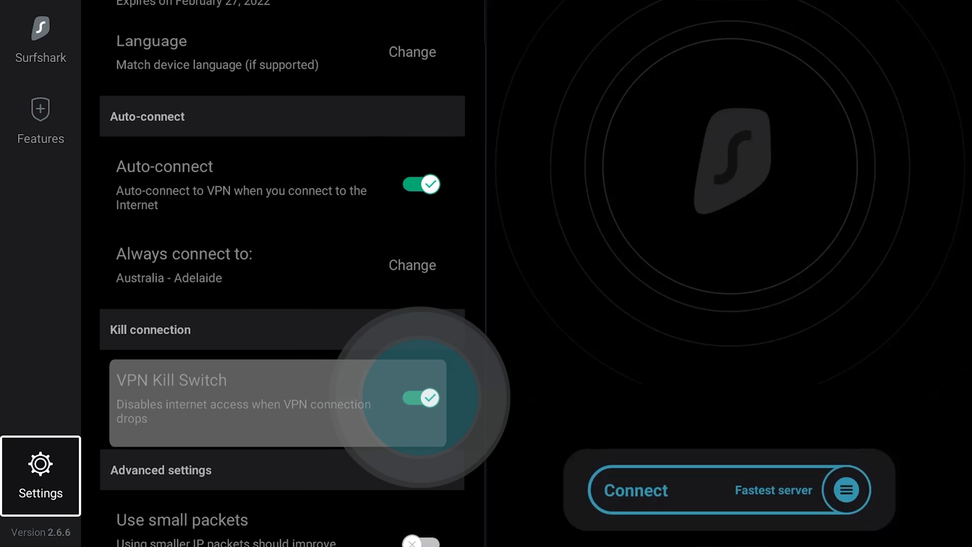
{"action": "scroll", "scroll_direction": "down", "scroll_amount": 3}
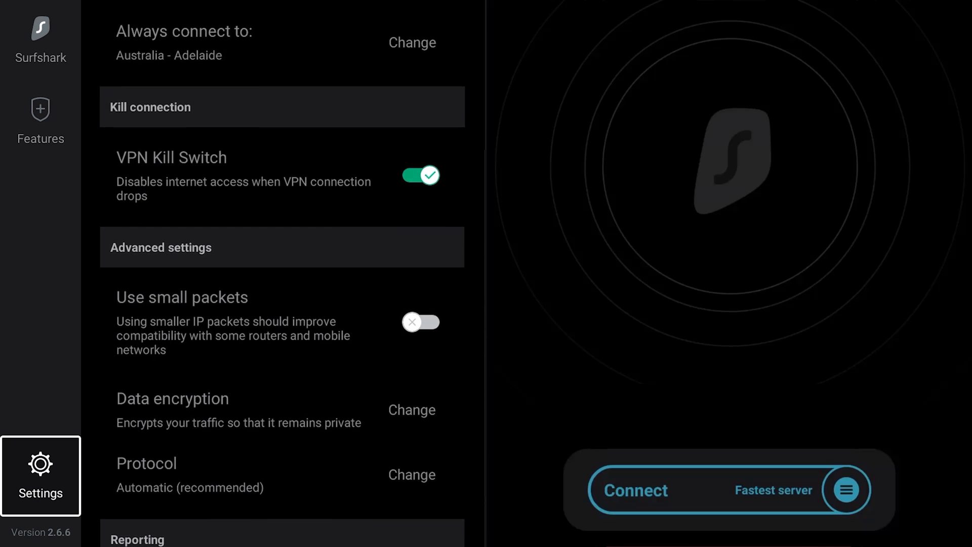
Switch on Use small packets and review Data encryption, leaving it at AES-256-GCM
{"action": "scroll", "scroll_direction": "down", "scroll_amount": 3}
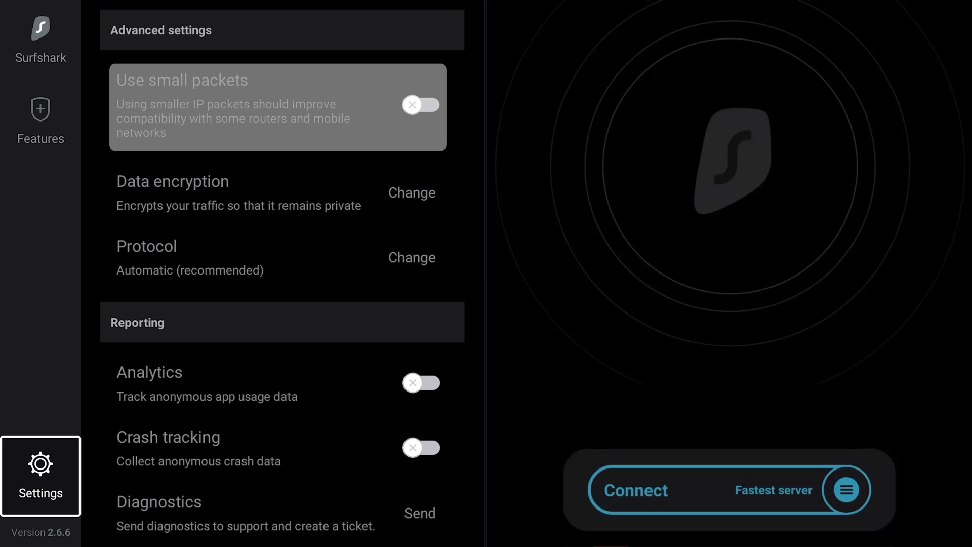
{"action": "left_click", "coordinate": [422, 104]}
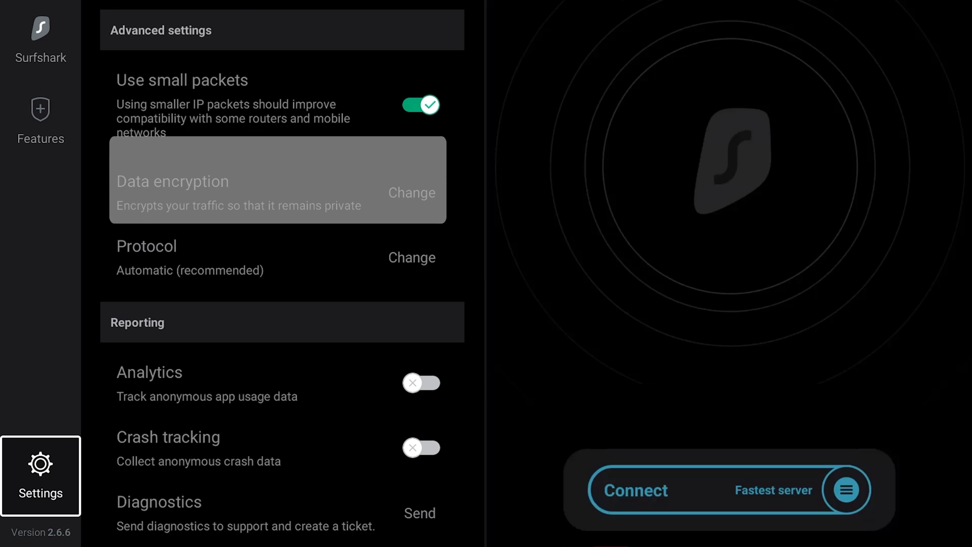
{"action": "left_click", "coordinate": [411, 193]}
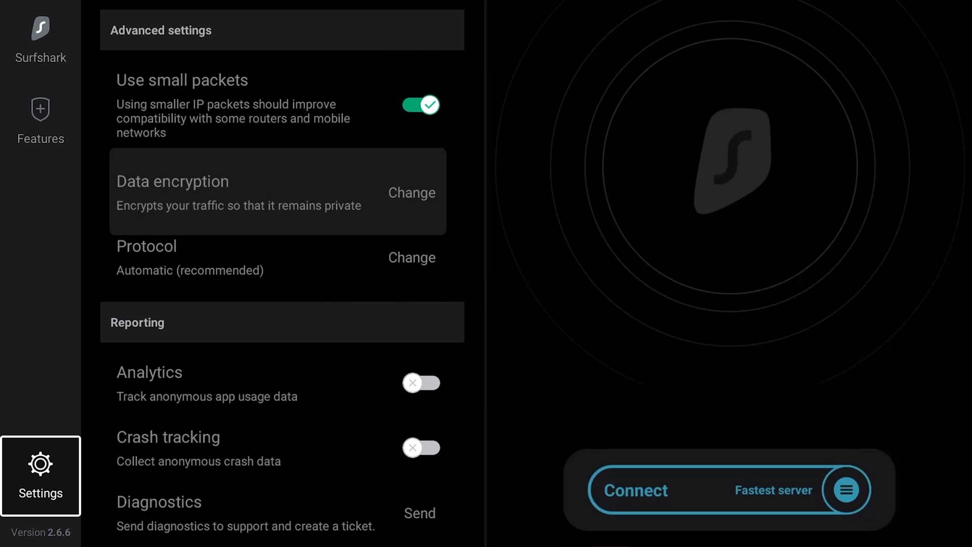
{"action": "left_click", "coordinate": [411, 193]}
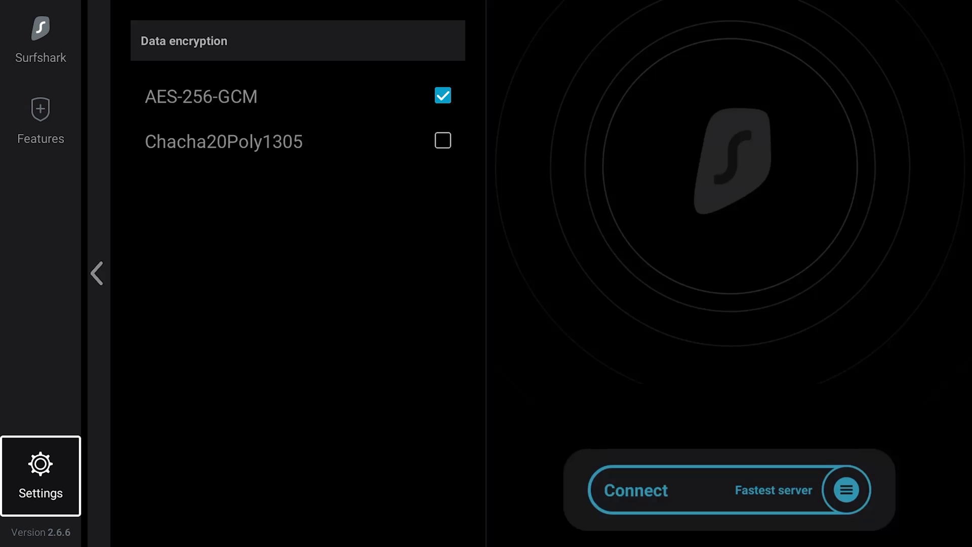
{"action": "left_click", "coordinate": [98, 273]}
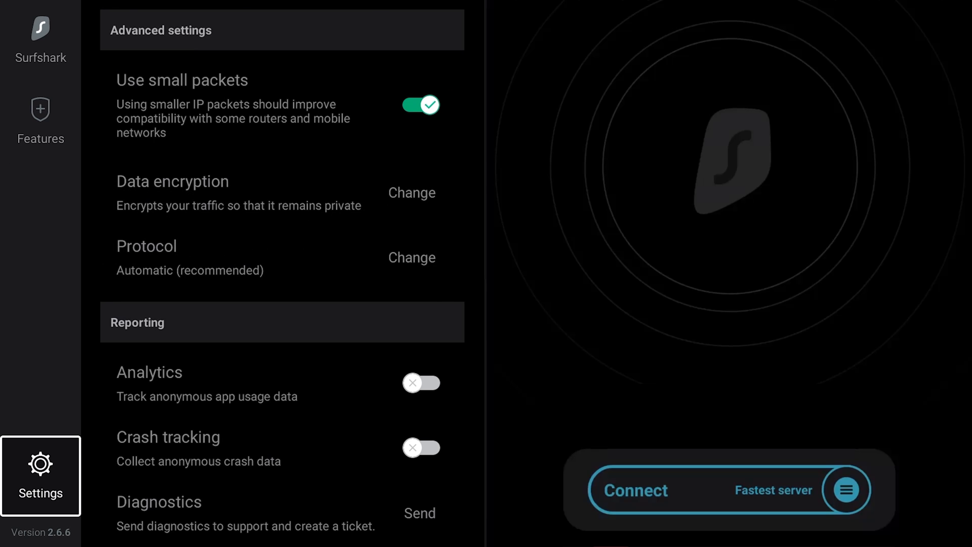
Under Reporting, switch on anonymous Analytics and Crash tracking
{"action": "left_click", "coordinate": [411, 258]}
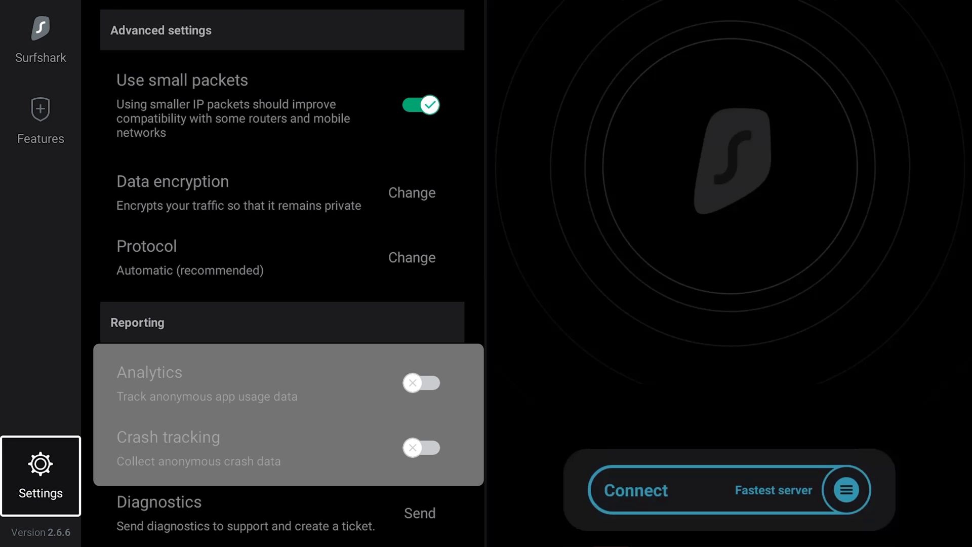
{"action": "left_click", "coordinate": [421, 382]}
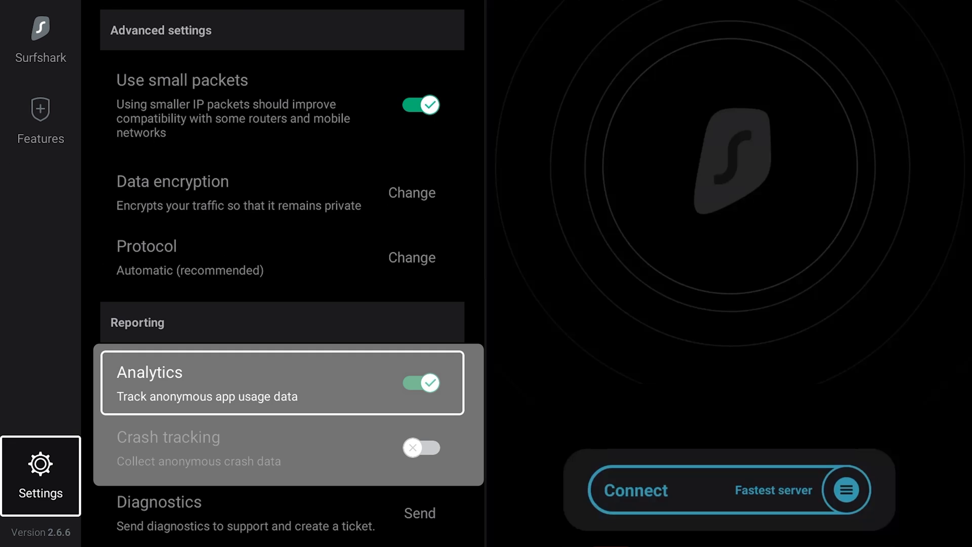
{"action": "left_click", "coordinate": [421, 448]}
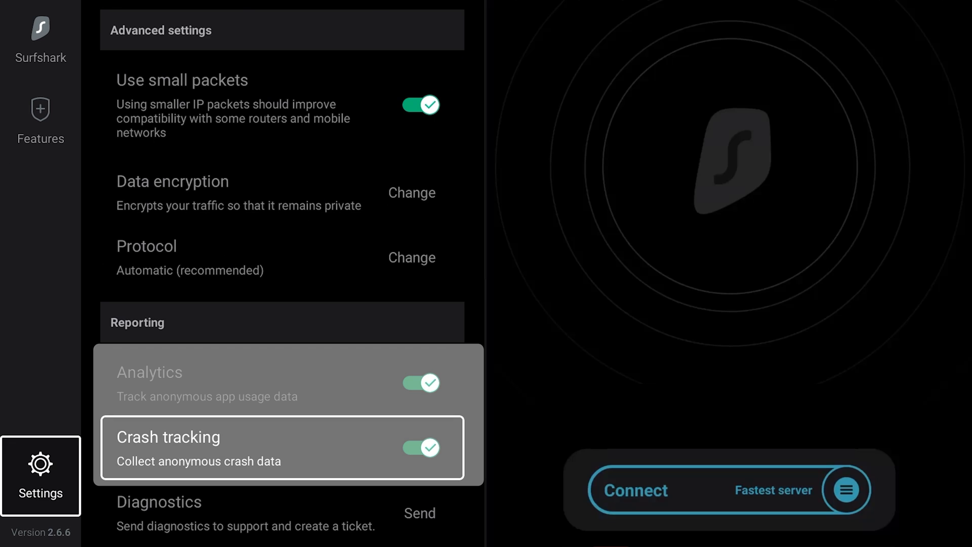